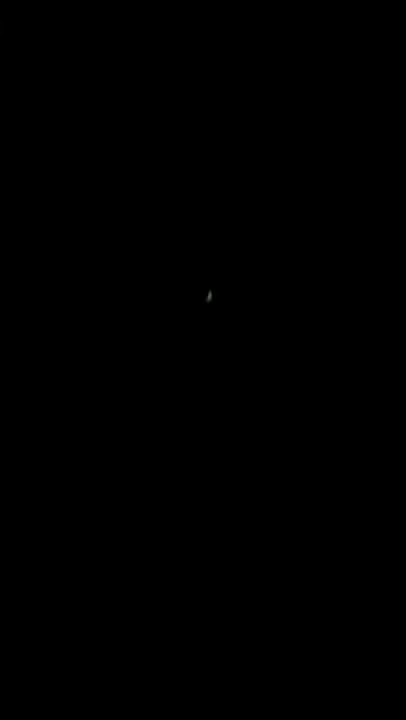
mouse_move(285, 328)
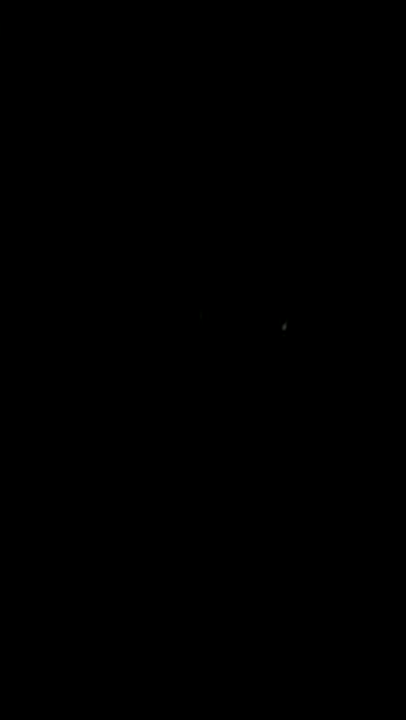